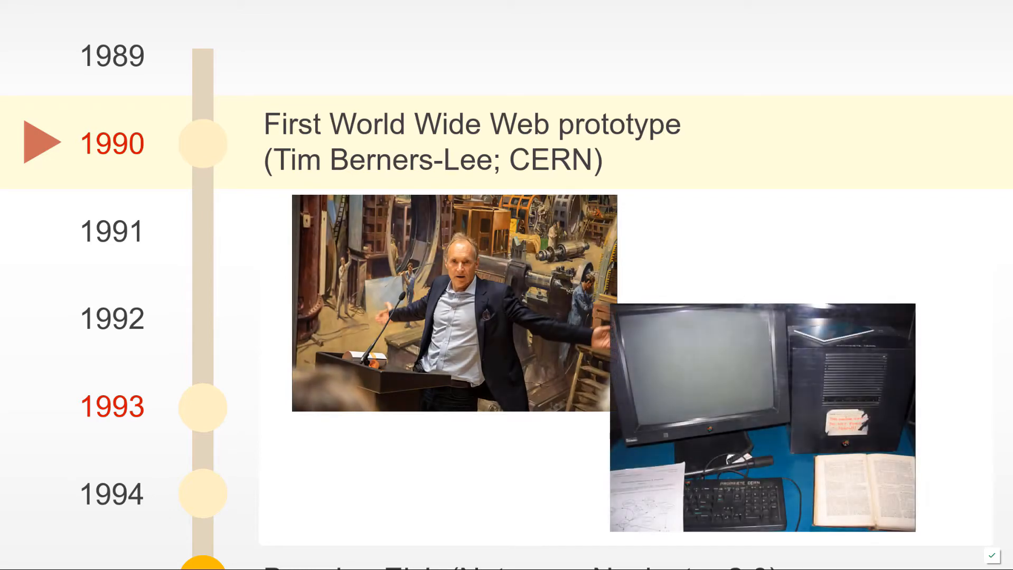
# Step: Advance the timeline past the 1990 World Wide Web prototype to highlight 1993
pyautogui.scroll(-3)
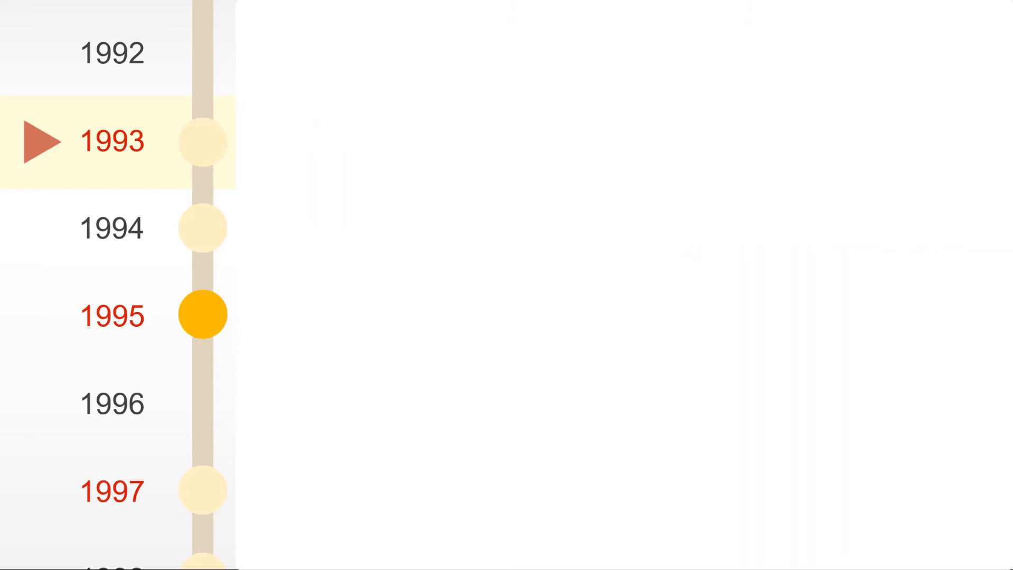
# Step: Reveal event text from the 1993 open standard and Mosaic browser through 1997's ECMAScript 1
pyautogui.click(202, 314)
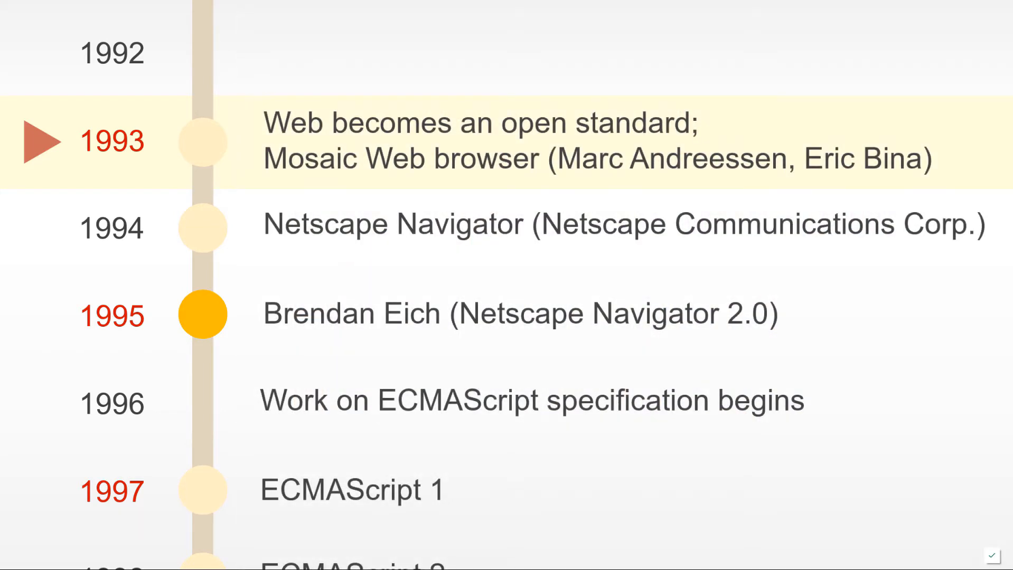
# Step: Highlight the 1997 ECMAScript 1 row, with ECMAScript 4 disagreement listed below
pyautogui.scroll(-3)
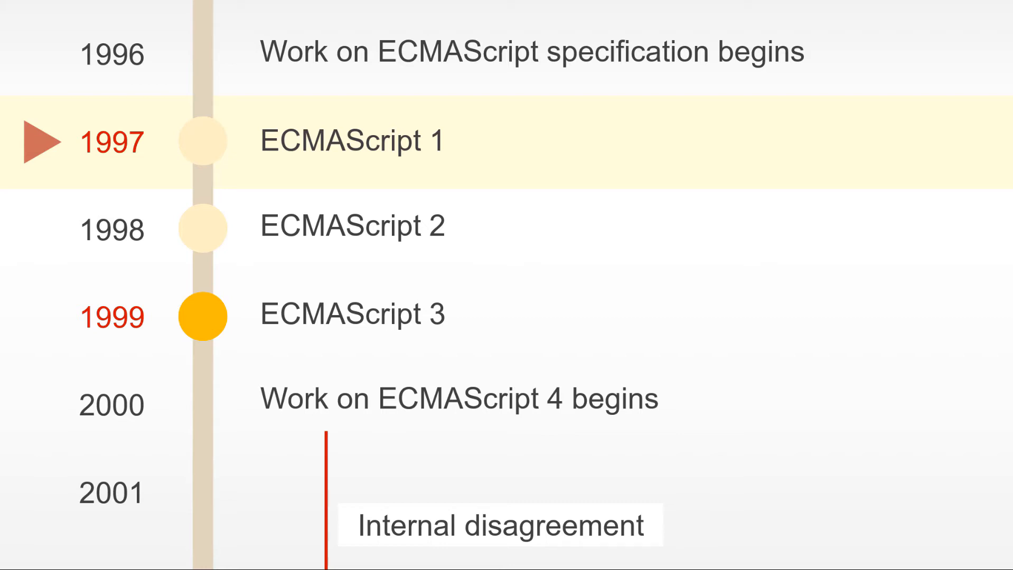
# Step: Highlight 1999's ECMAScript 3 and reveal the 2003 'ECMAScript 4 work had all but stopped' entry
pyautogui.scroll(-3)
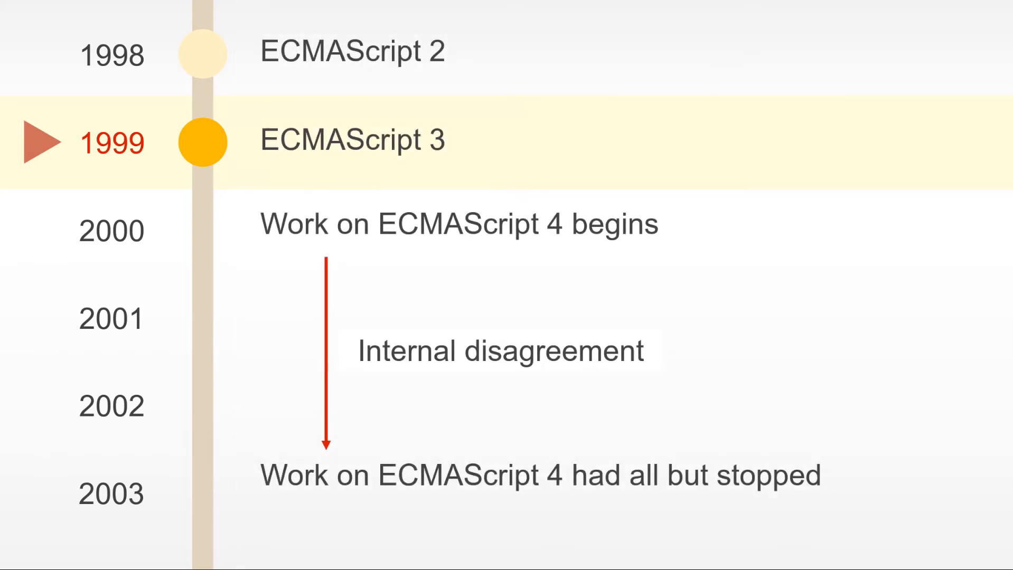
# Step: Highlight the 2000 row and fade in the Microsoft .NET JScript.NET logos
pyautogui.scroll(-3)
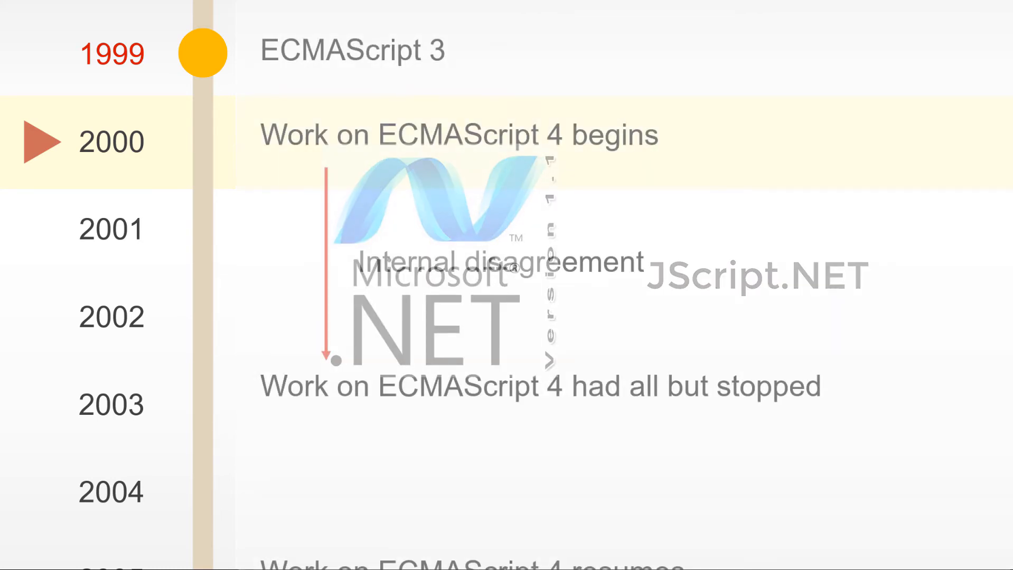
pyautogui.scroll(-3)
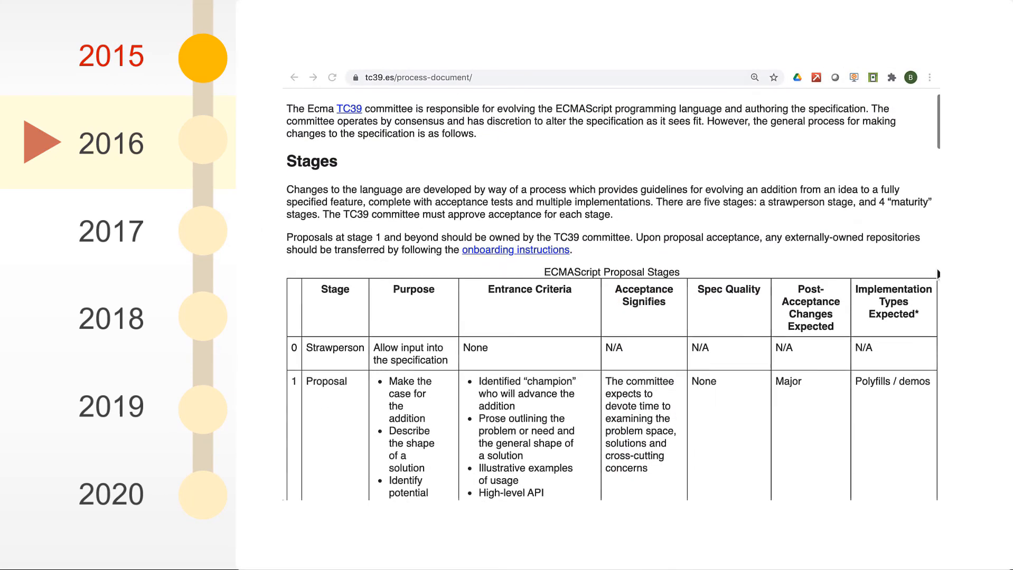
# Step: Scroll the tc39.es stages table down to the stage 4 Finished row and footnote
pyautogui.scroll(-3)
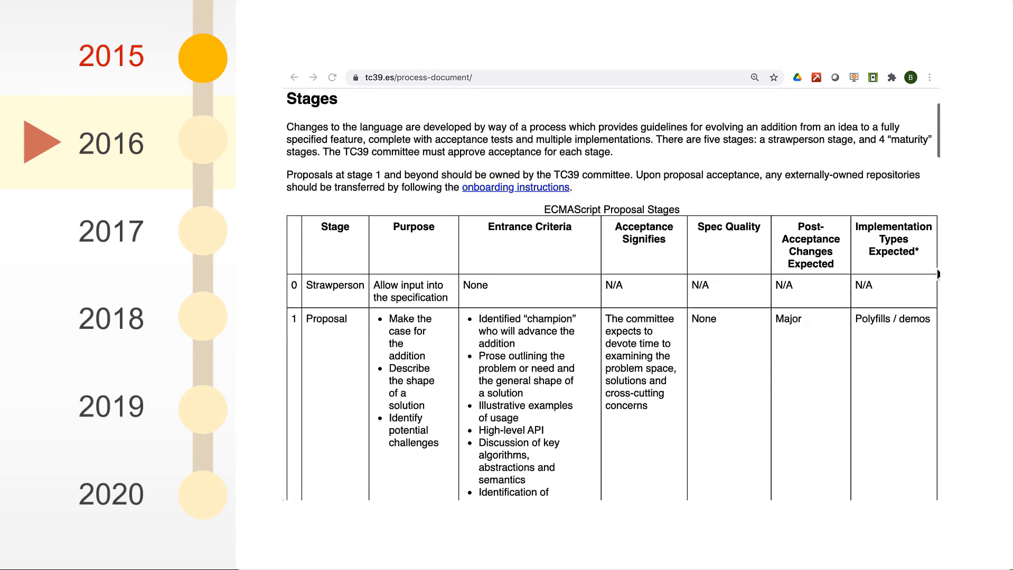
pyautogui.scroll(-3)
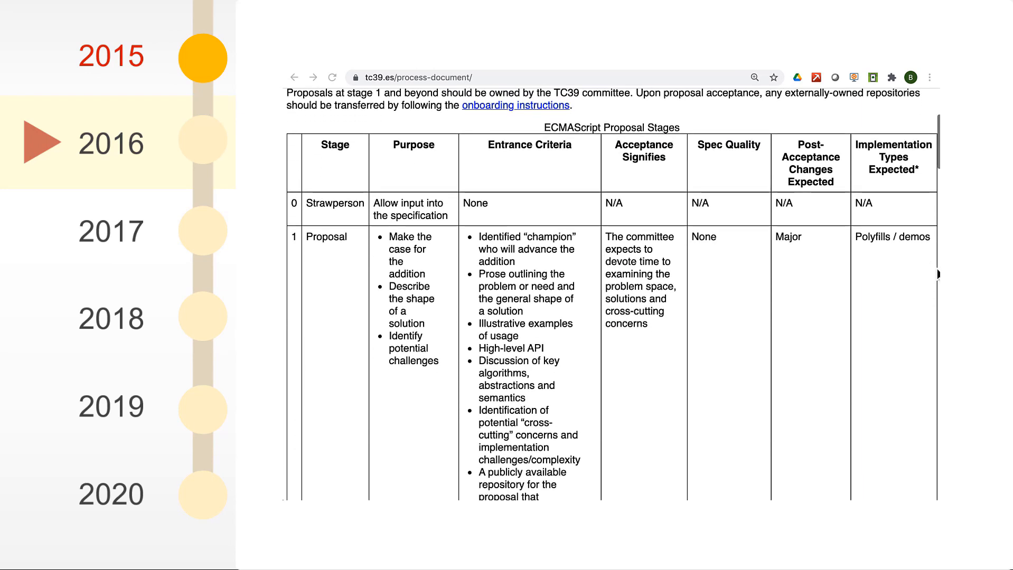
pyautogui.scroll(-3)
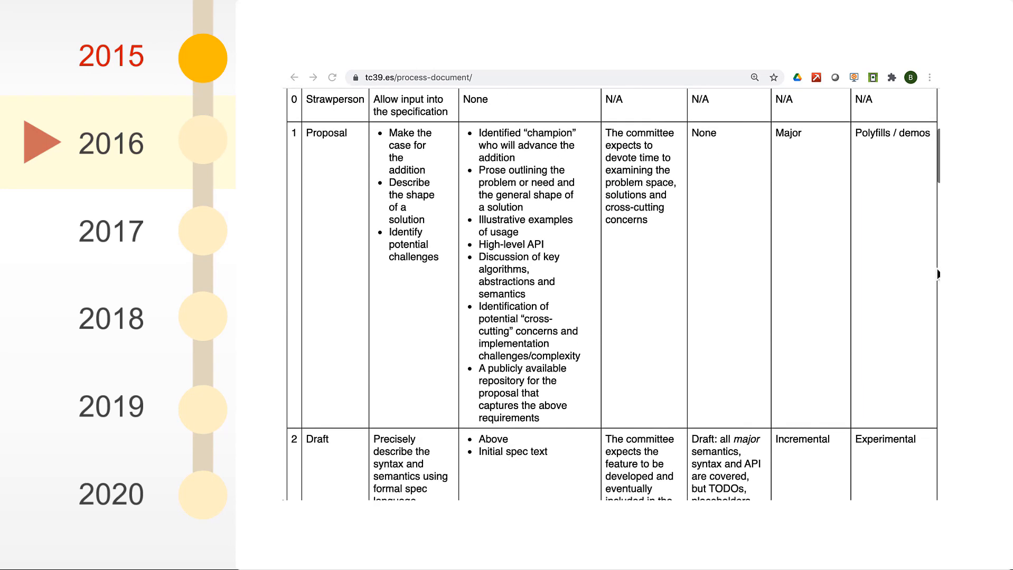
pyautogui.scroll(-3)
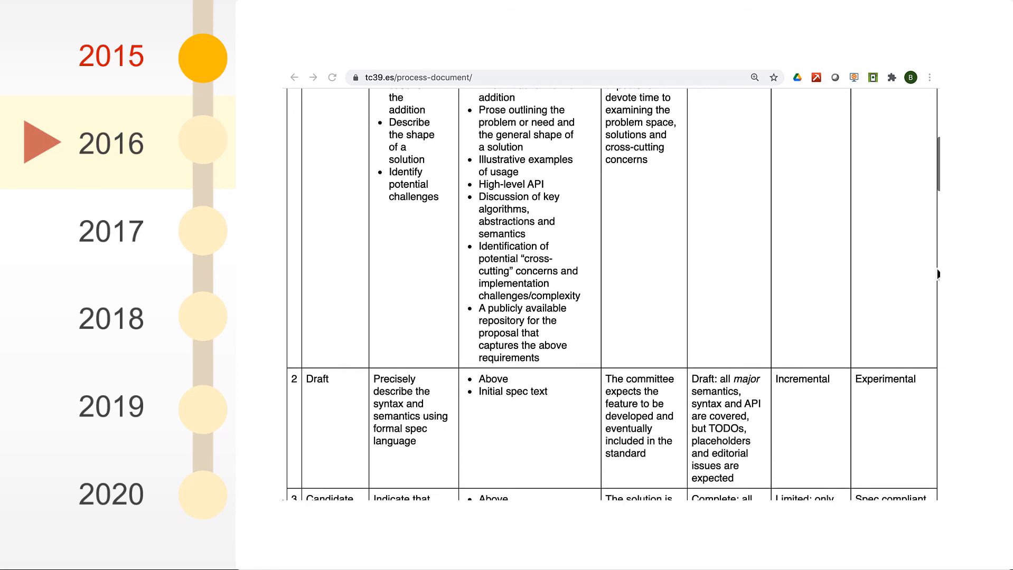
pyautogui.scroll(-3)
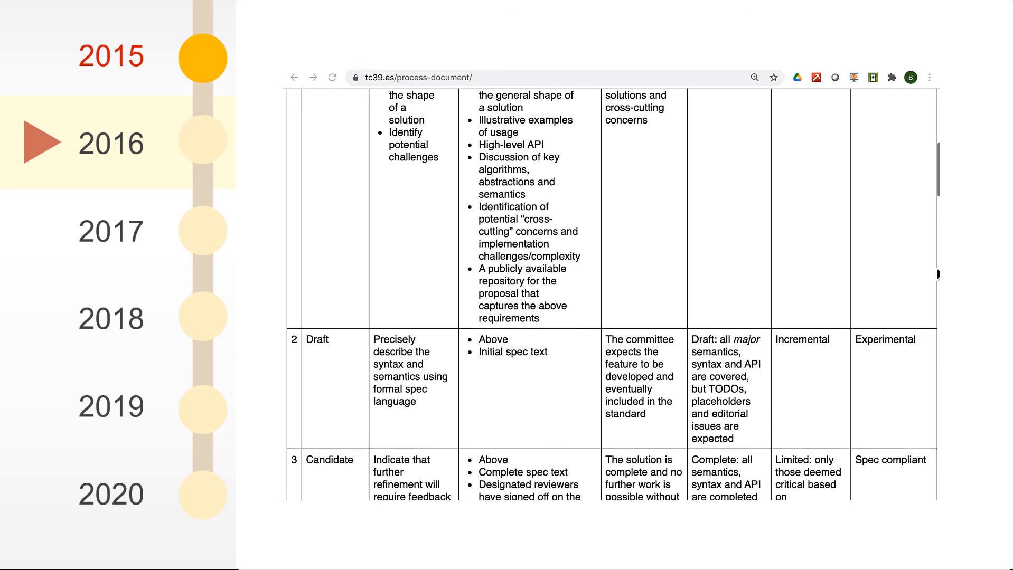
pyautogui.scroll(-3)
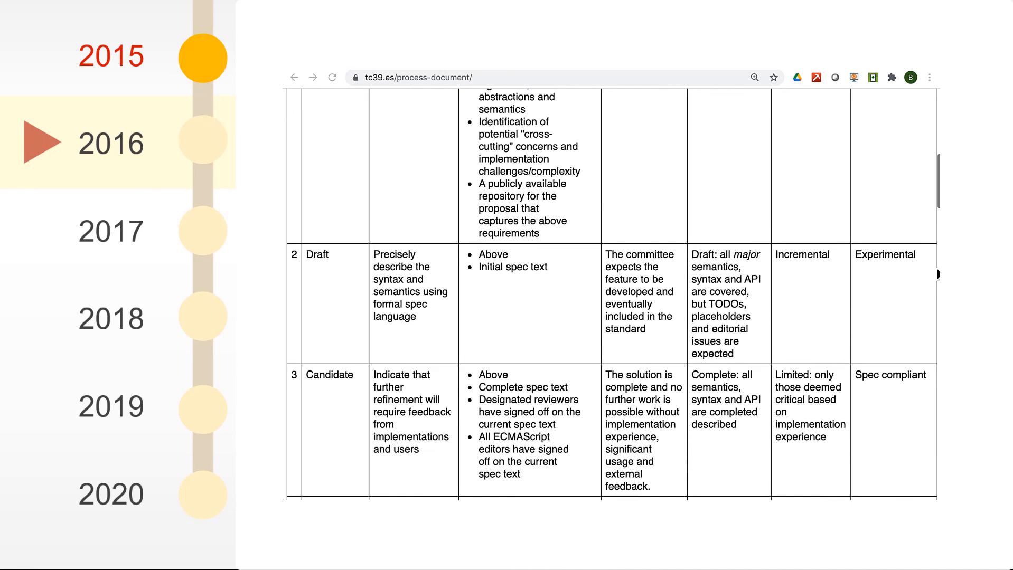
pyautogui.scroll(-3)
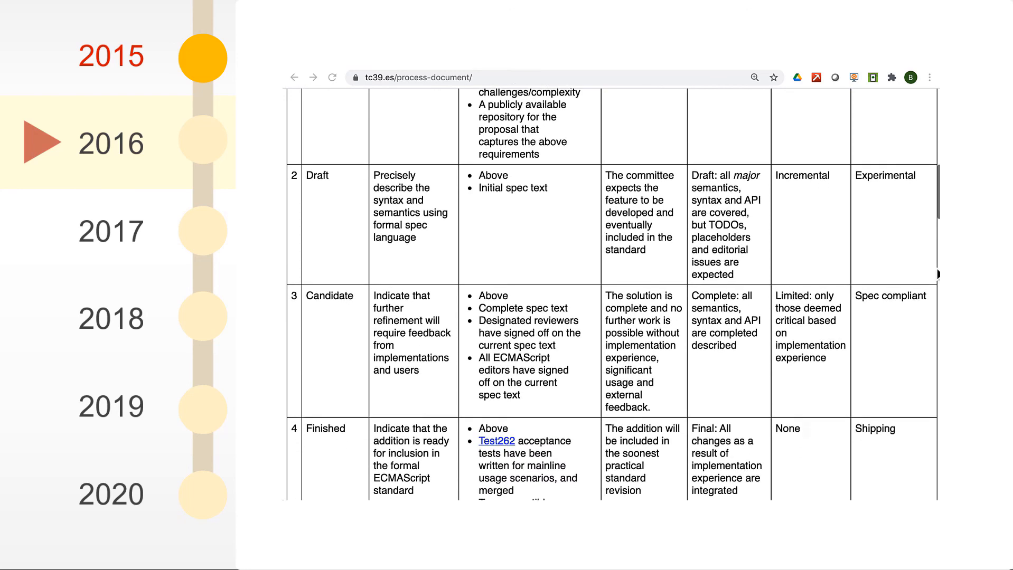
pyautogui.scroll(-3)
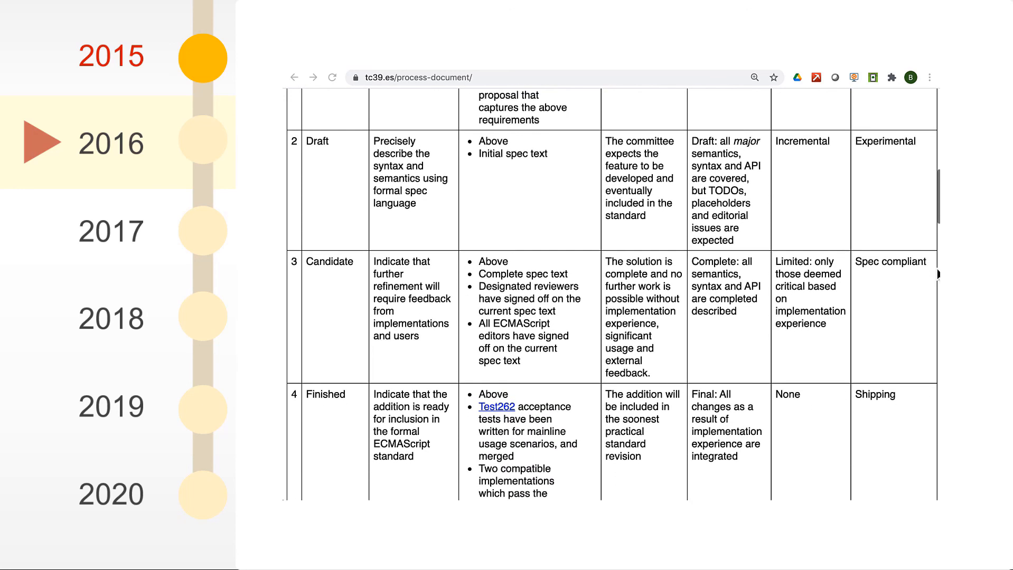
pyautogui.scroll(-3)
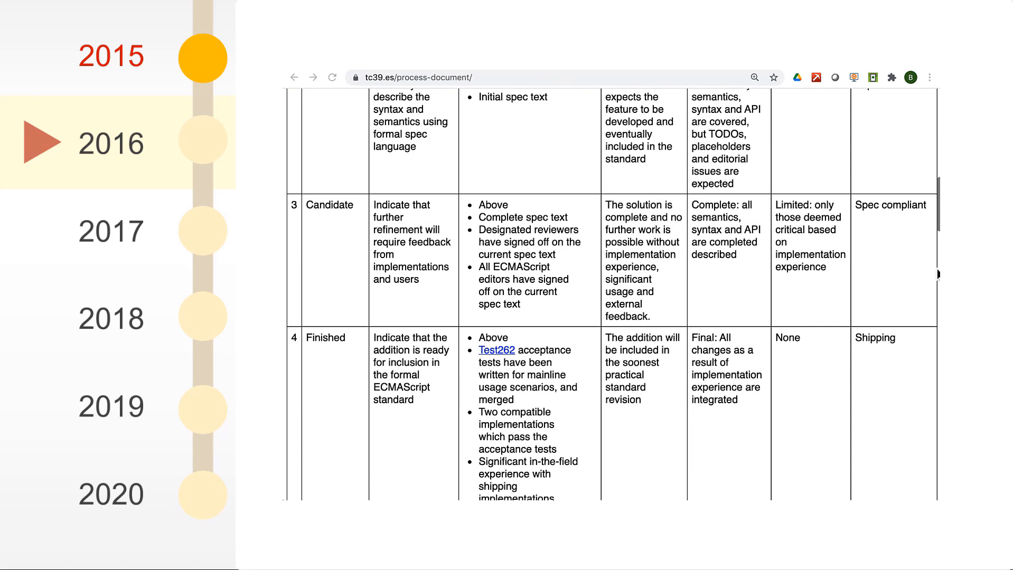
pyautogui.scroll(-3)
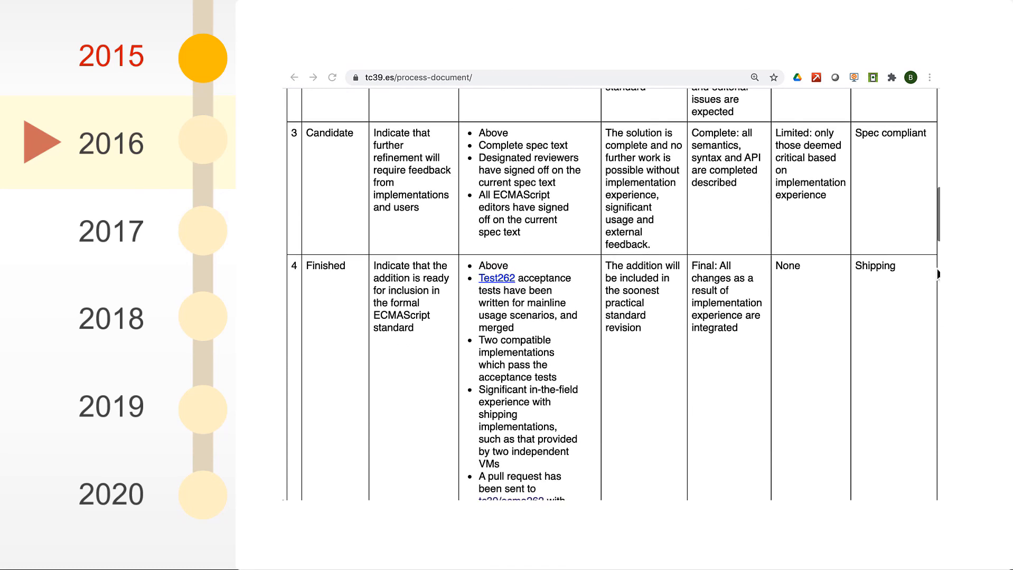
pyautogui.scroll(-3)
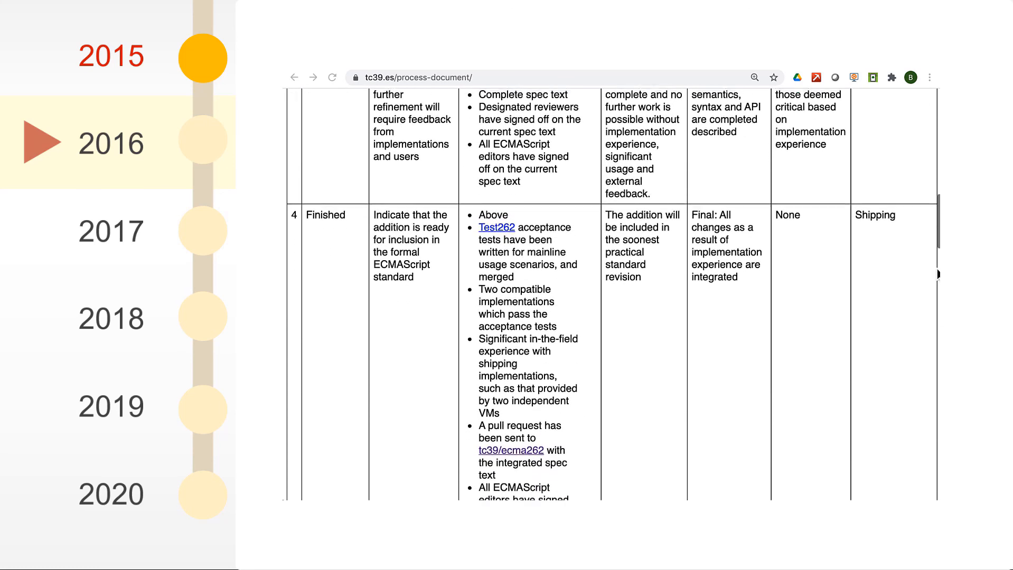
pyautogui.scroll(-3)
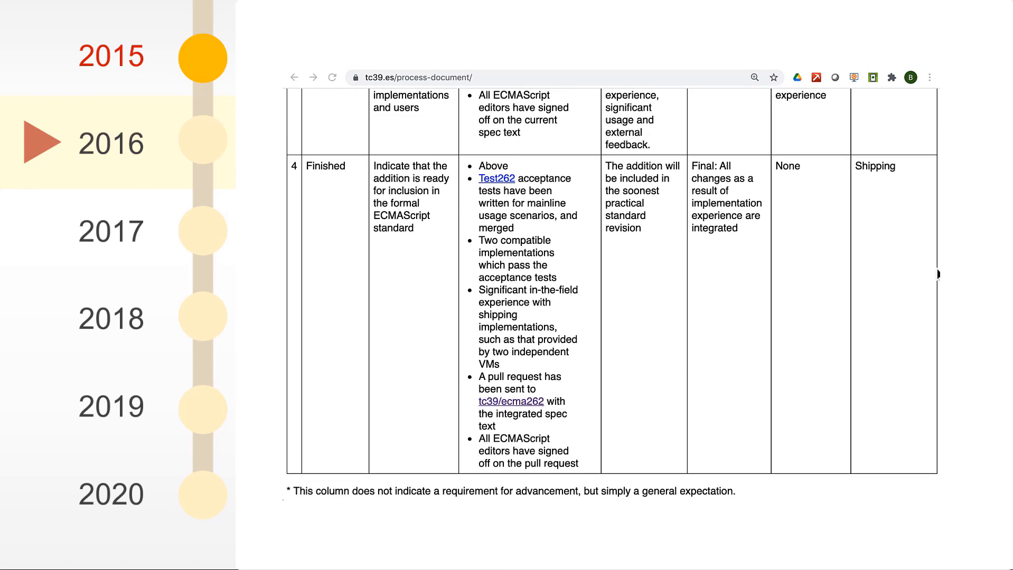